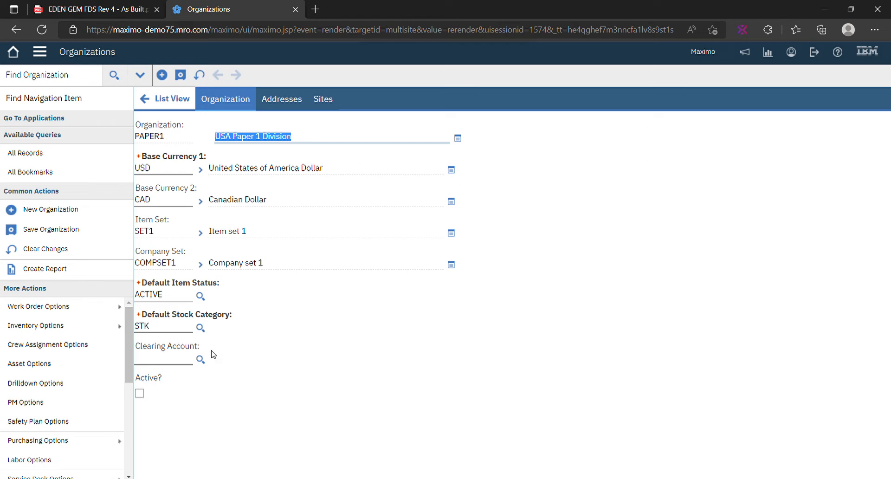
{"action": "mouse_move", "coordinate": [299, 371]}
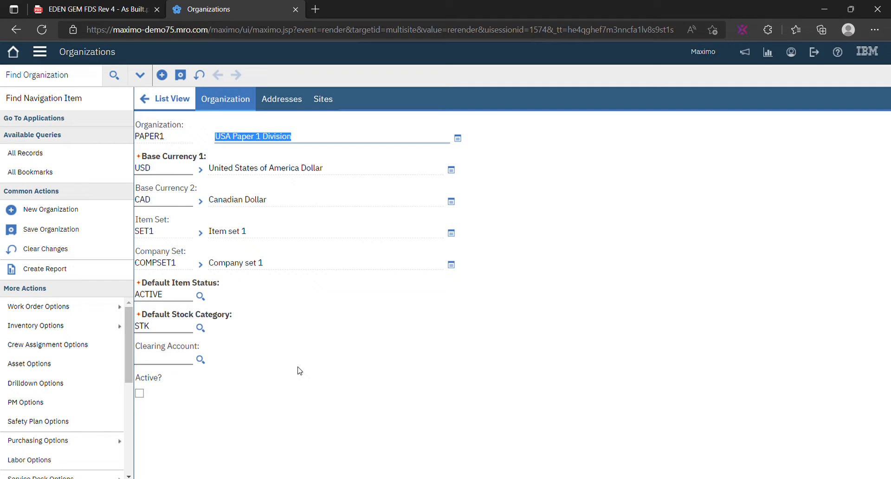
{"action": "mouse_move", "coordinate": [174, 135]}
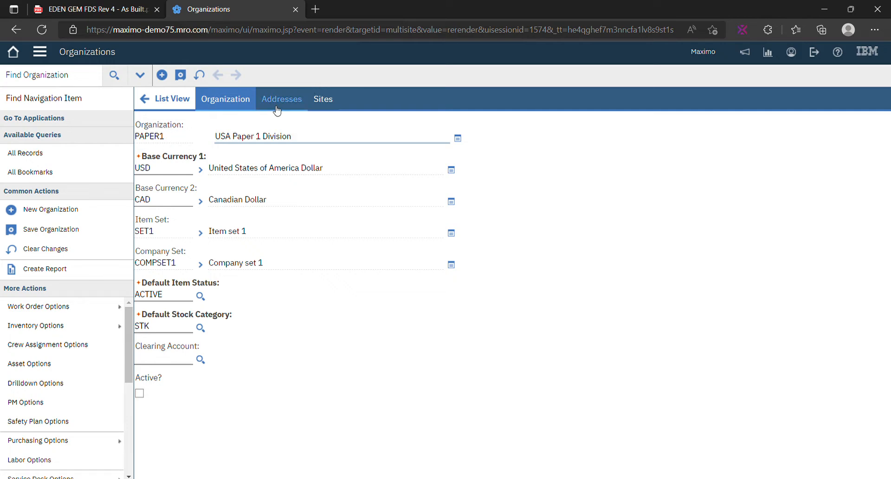
- Show PAPER1's addresses: PAINBL, PAMESH and PANISH
{"action": "left_click", "coordinate": [281, 99]}
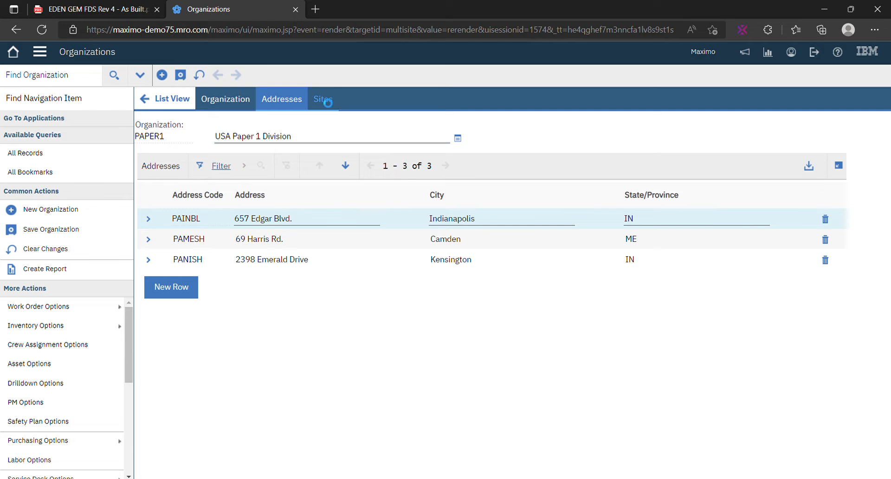
- On the Sites tab, add site PAPER-IN with a Paper Plant description
{"action": "left_click", "coordinate": [323, 99]}
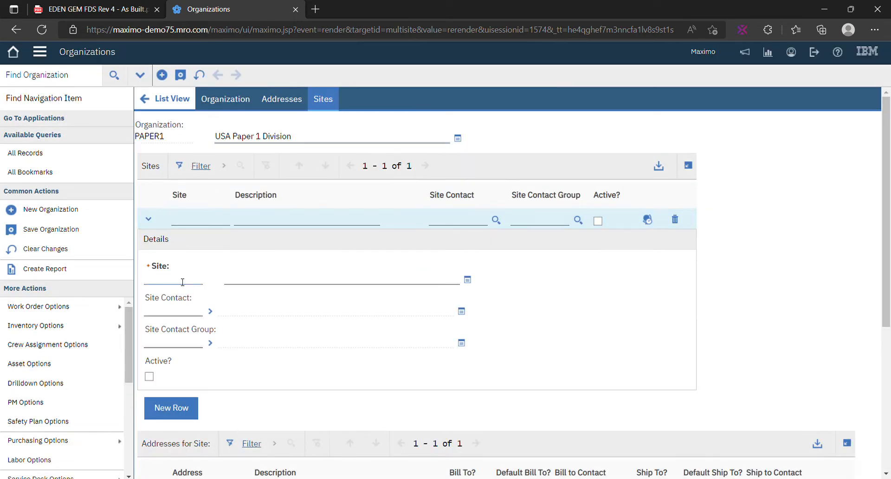
{"action": "type", "text": "pap"}
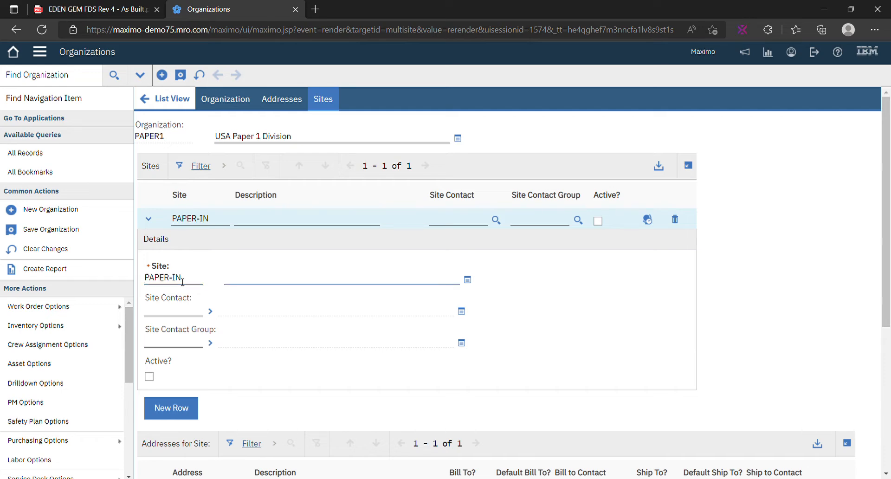
{"action": "type", "text": "Paper"}
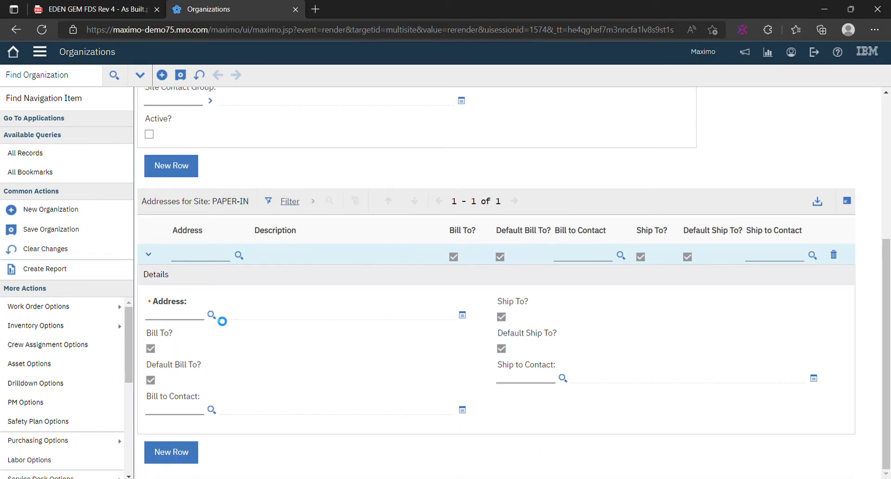
- Link address PANISH (Paper Div - In Shipping) to site PAPER-IN and save
{"action": "left_click", "coordinate": [212, 314]}
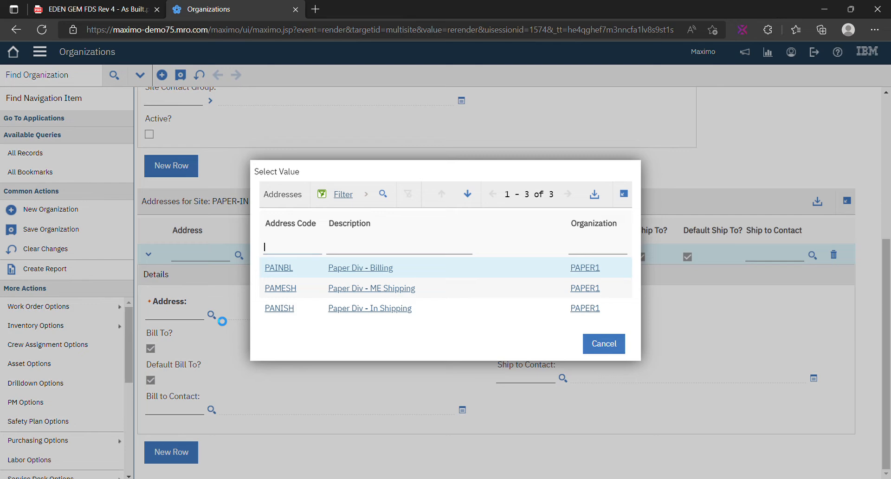
{"action": "mouse_move", "coordinate": [302, 305]}
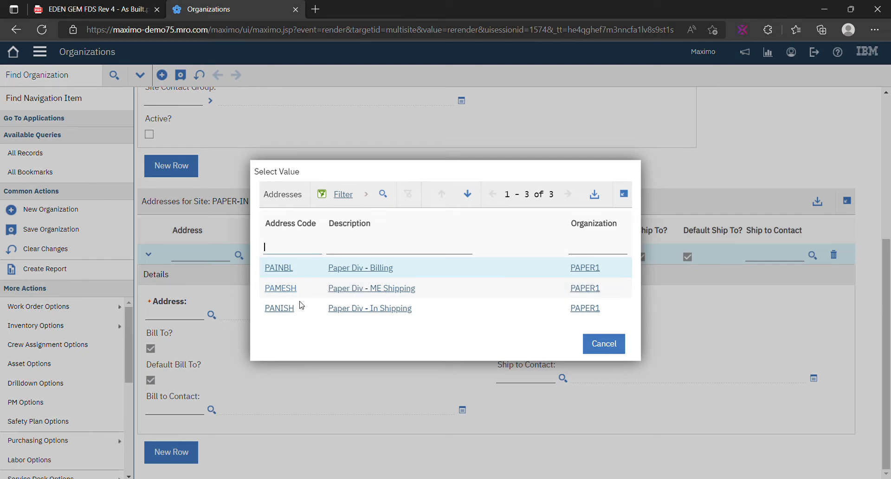
{"action": "left_click", "coordinate": [279, 308]}
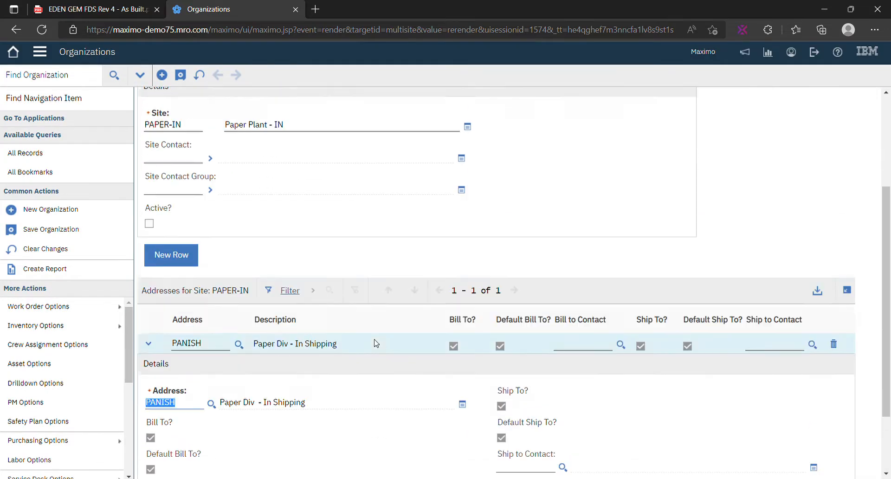
{"action": "left_click", "coordinate": [323, 99]}
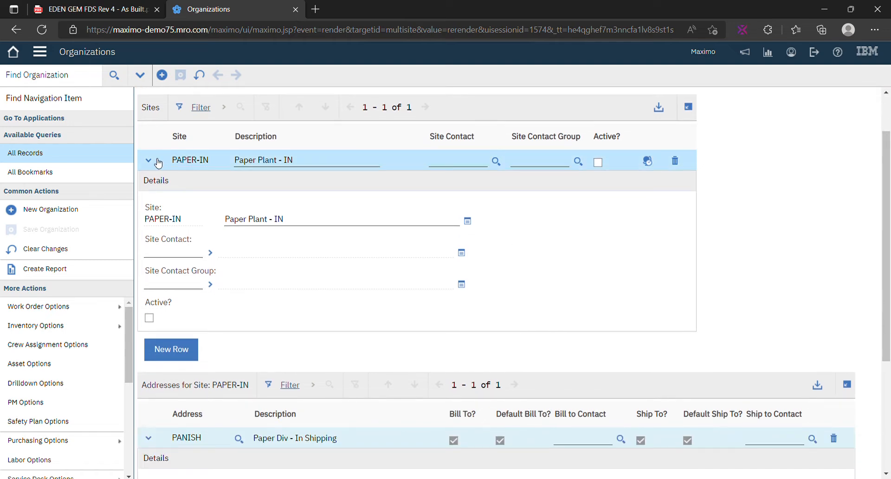
- Collapse PAPER-IN and add a second site row described Paper Plant - ME
{"action": "left_click", "coordinate": [148, 160]}
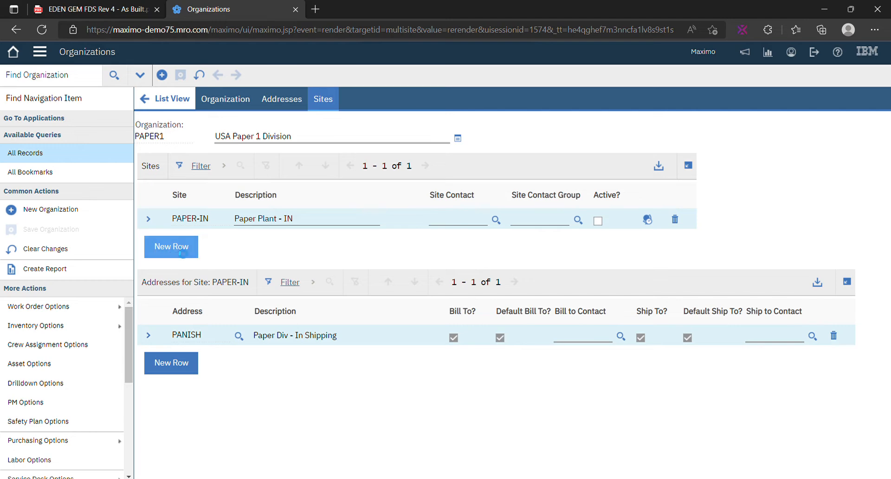
{"action": "left_click", "coordinate": [171, 247]}
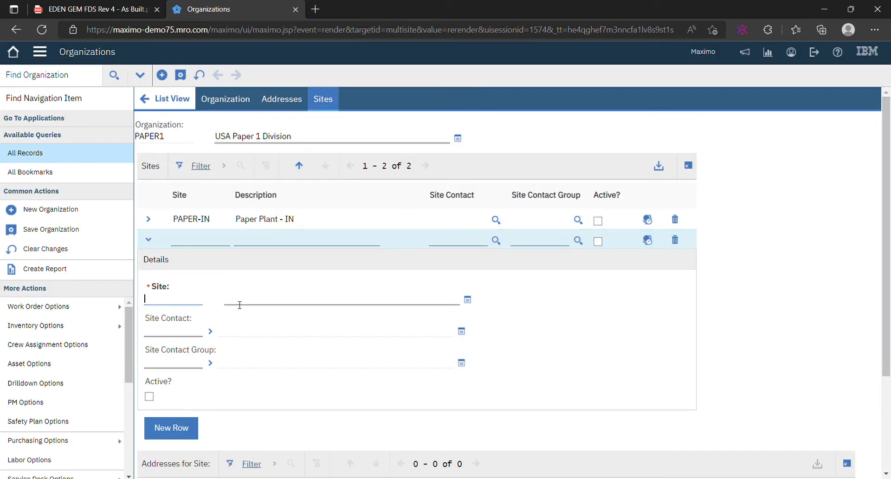
{"action": "type", "text": "paper"}
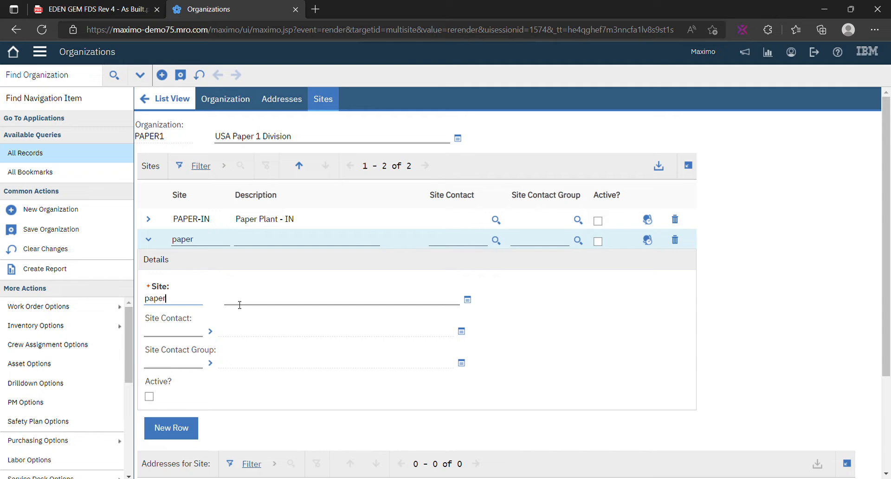
{"action": "type", "text": "PAPERME"}
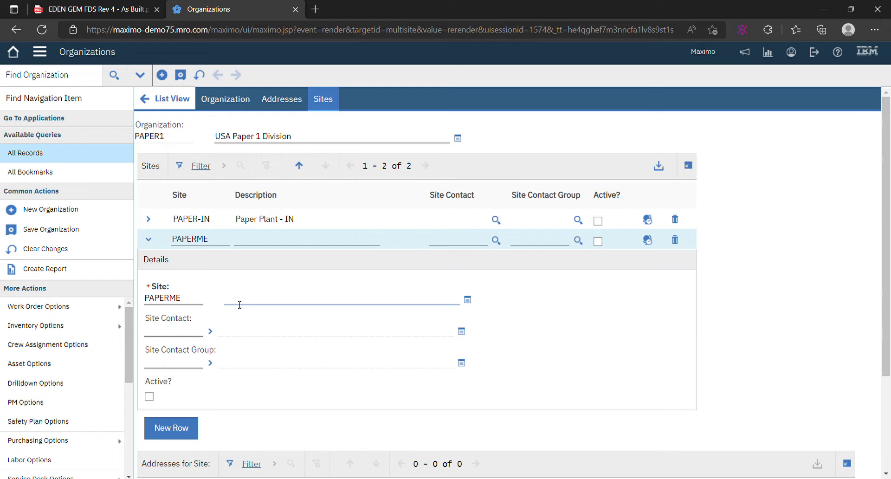
{"action": "type", "text": "Paper Plant"}
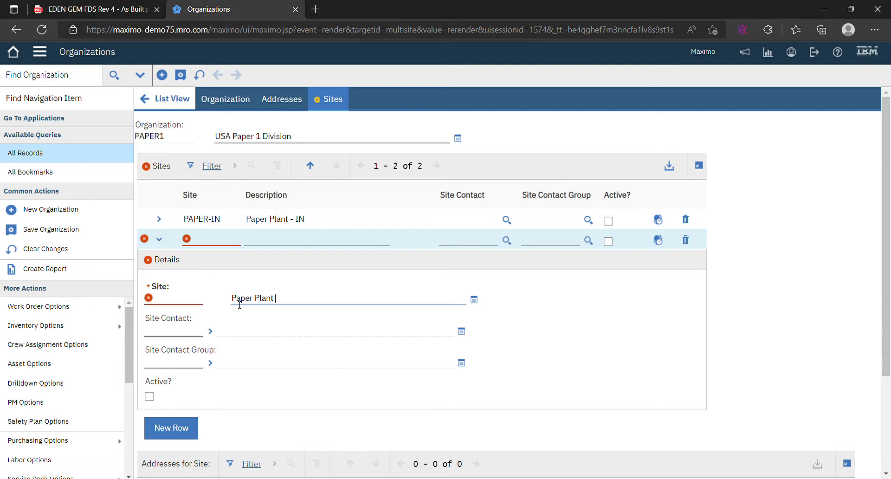
{"action": "type", "text": "-"}
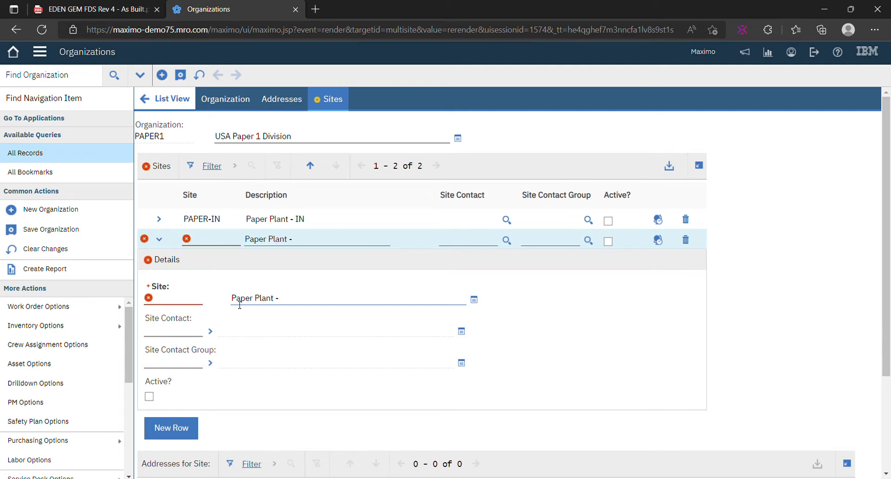
{"action": "type", "text": "M"}
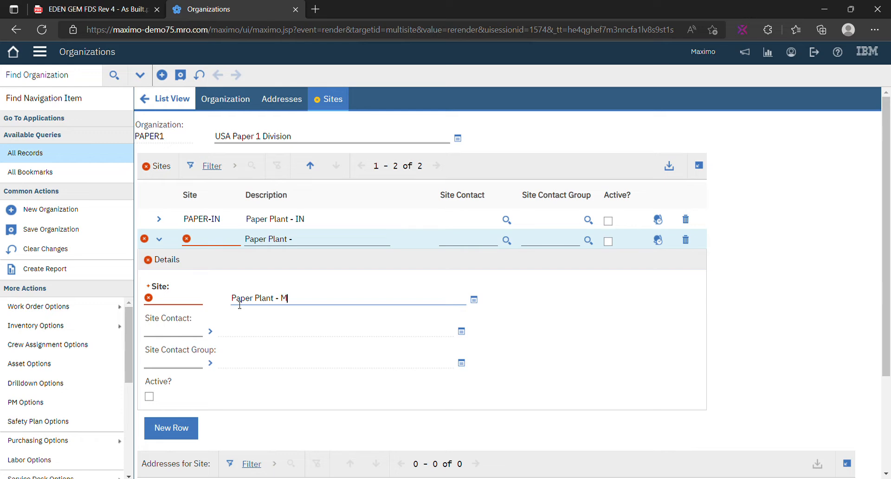
{"action": "type", "text": "M"}
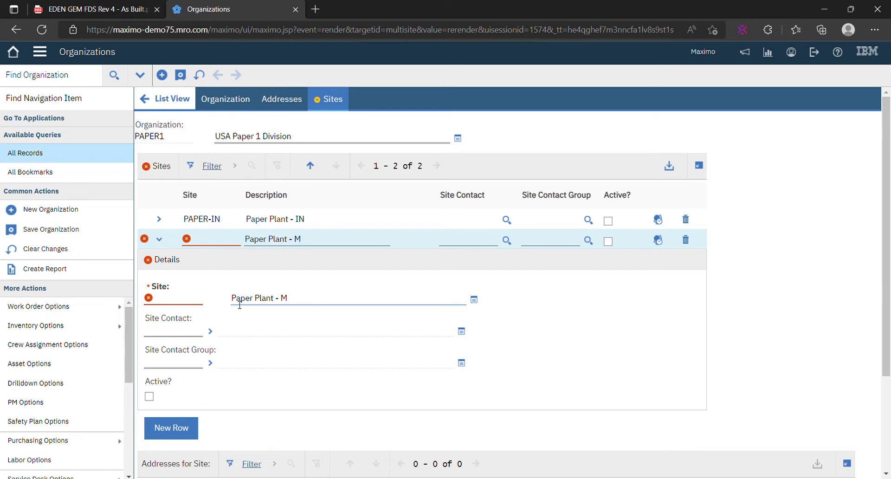
{"action": "type", "text": "E"}
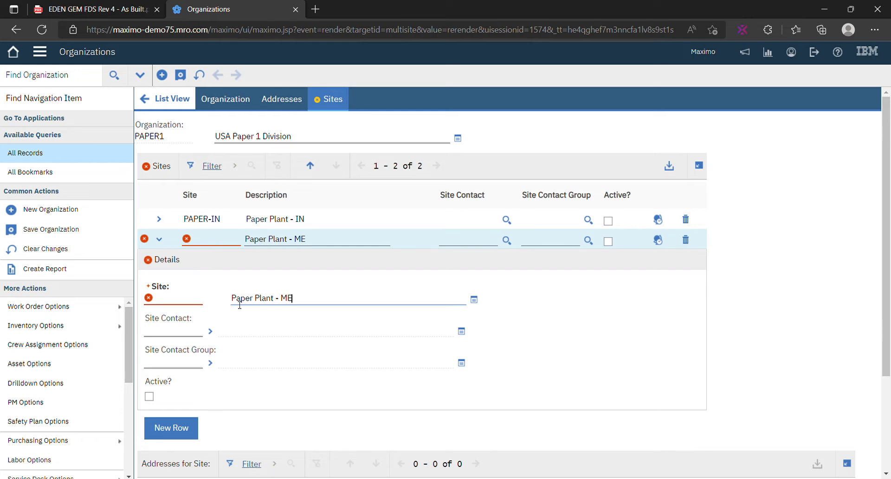
- Re-enter PAPERME as the second site's code
{"action": "left_click", "coordinate": [172, 300]}
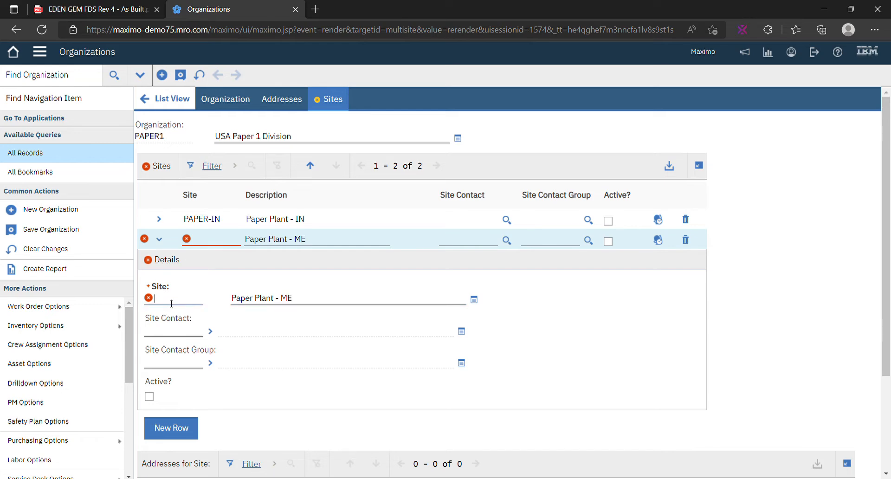
{"action": "type", "text": "paper"}
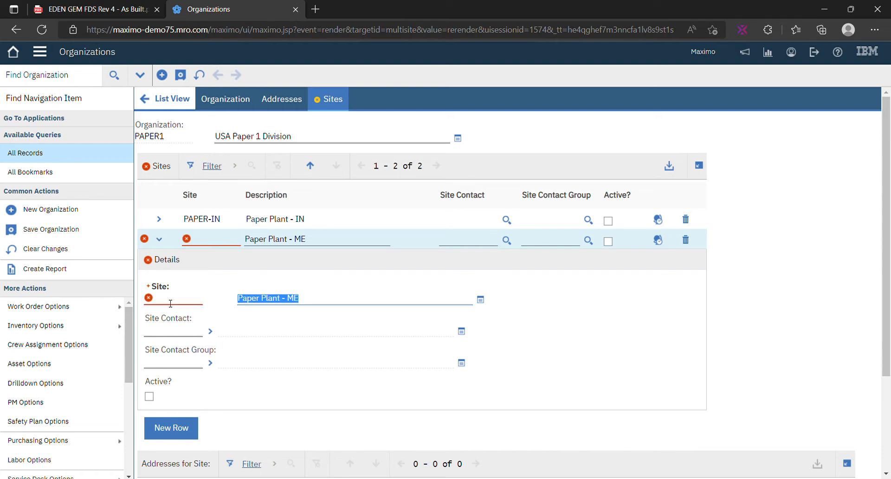
{"action": "left_click", "coordinate": [170, 297]}
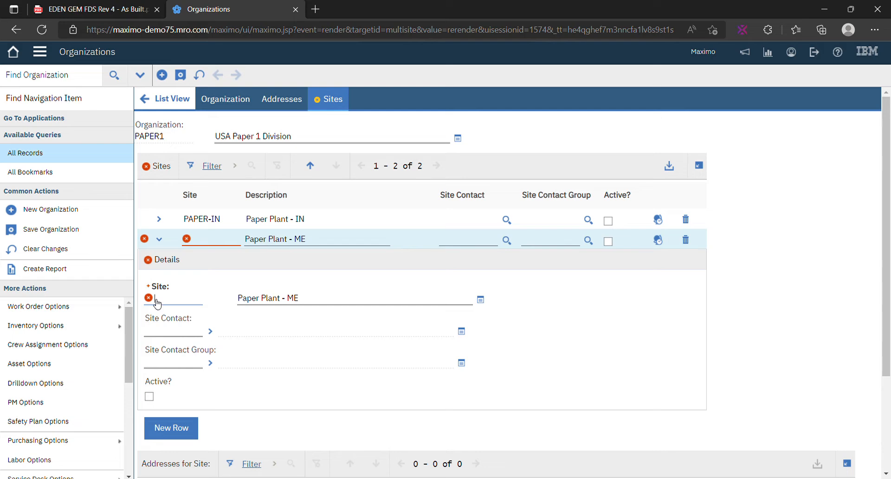
{"action": "type", "text": "pa"}
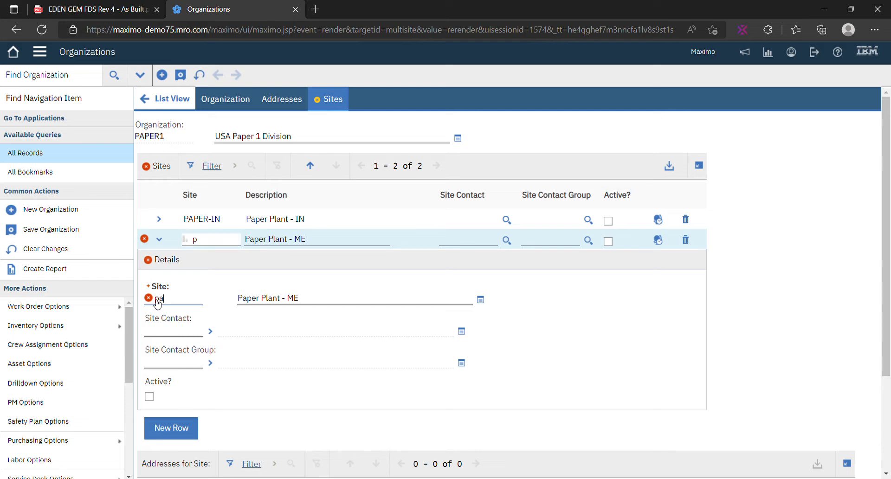
{"action": "type", "text": "aper"}
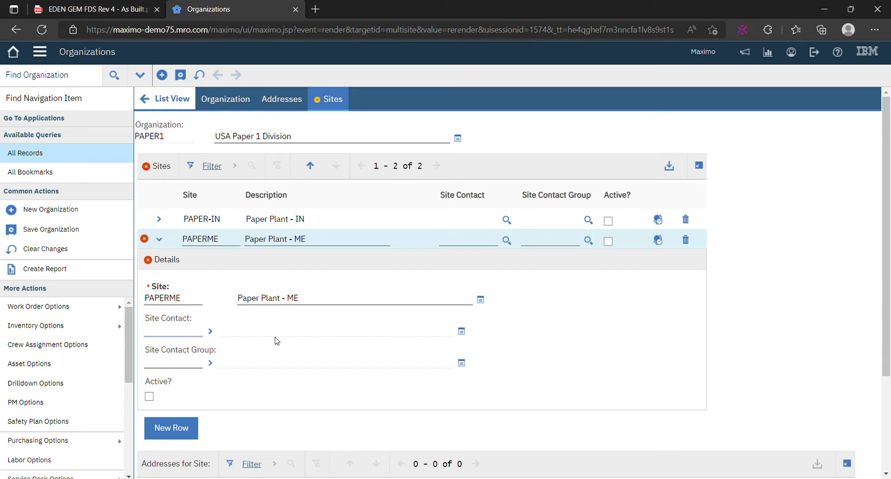
- Link address PAMESH (Paper Div - ME Shipping) to site PAPERME
{"action": "scroll", "scroll_direction": "down", "scroll_amount": 3}
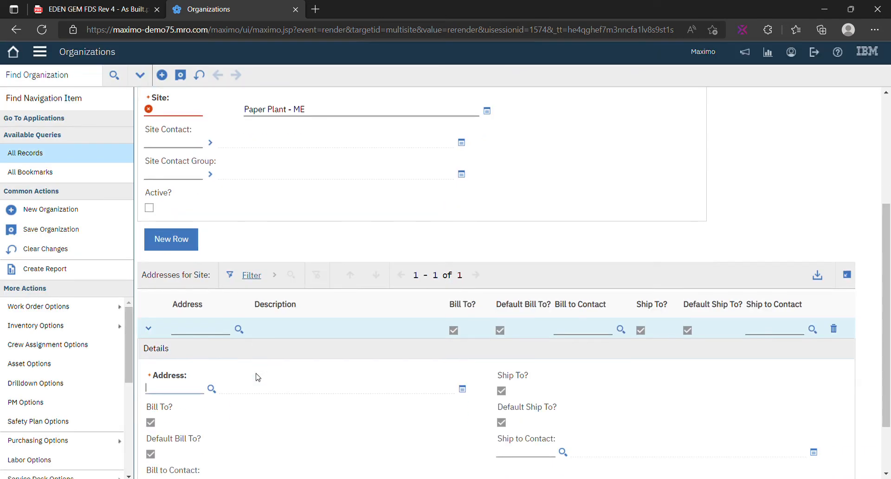
{"action": "left_click", "coordinate": [212, 388]}
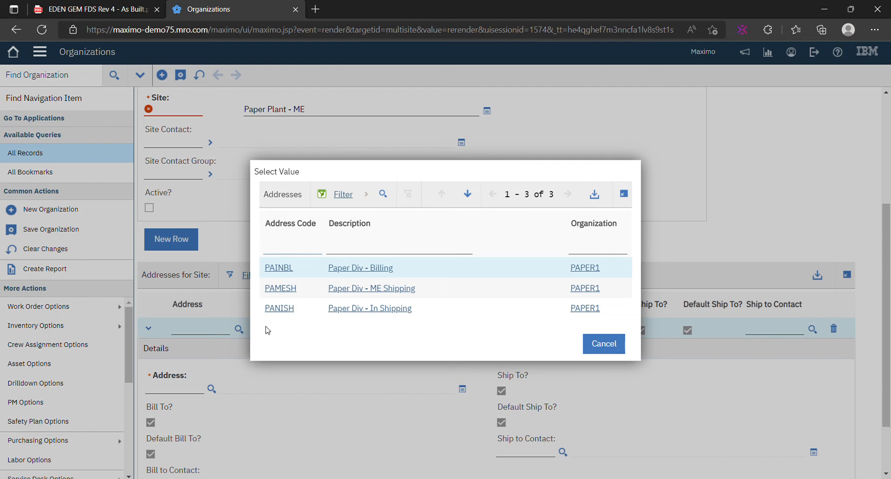
{"action": "left_click", "coordinate": [289, 246]}
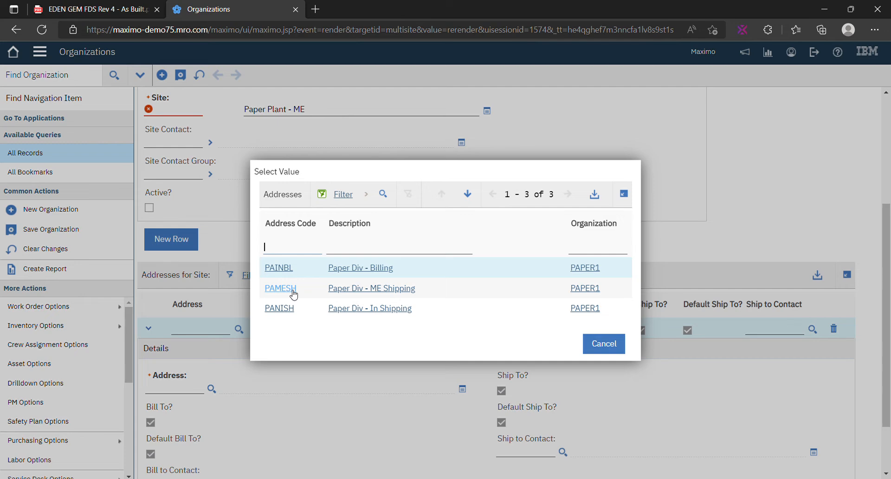
{"action": "left_click", "coordinate": [279, 289]}
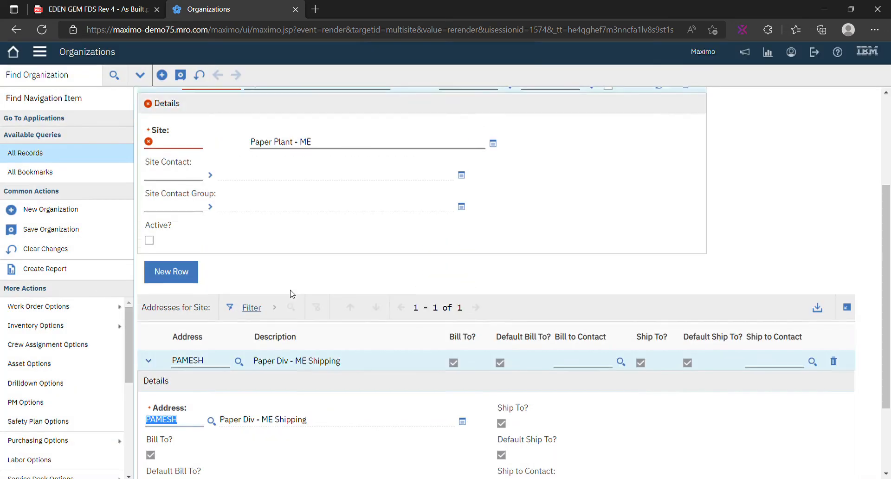
{"action": "type", "text": "p"}
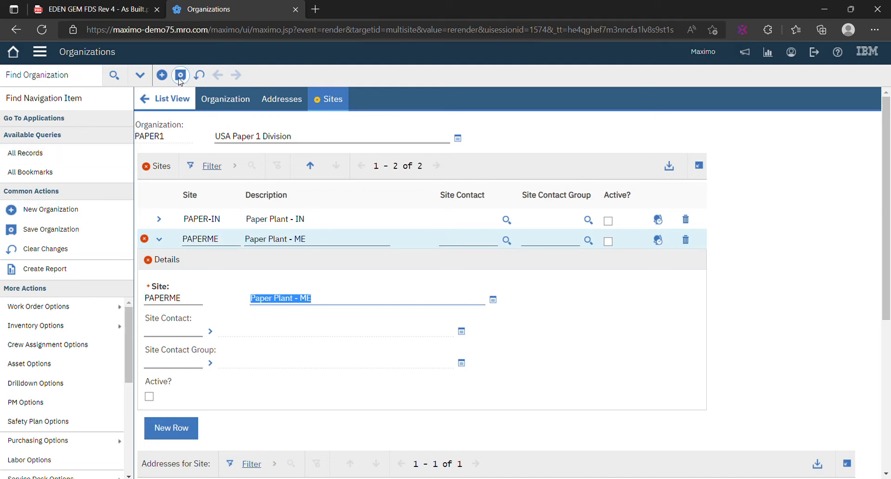
- Try saving PAPER1 and dismiss the BMXAA8123E errors-exist message
{"action": "left_click", "coordinate": [180, 74]}
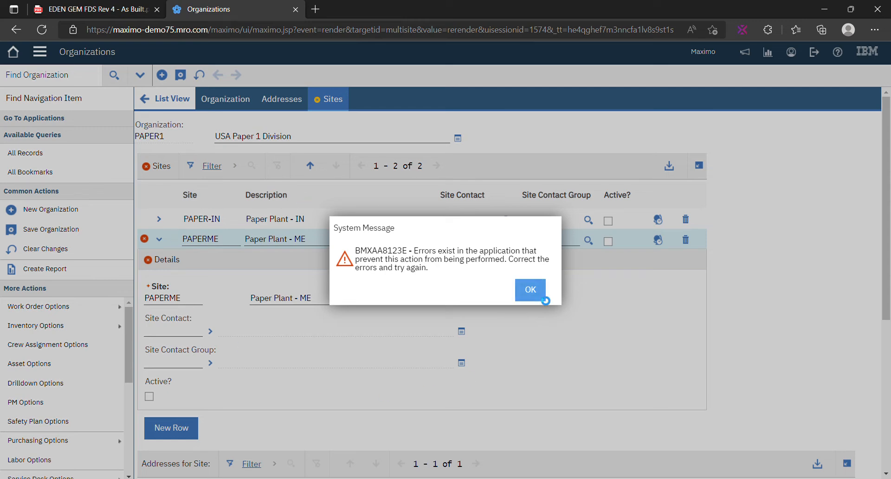
{"action": "left_click", "coordinate": [529, 289]}
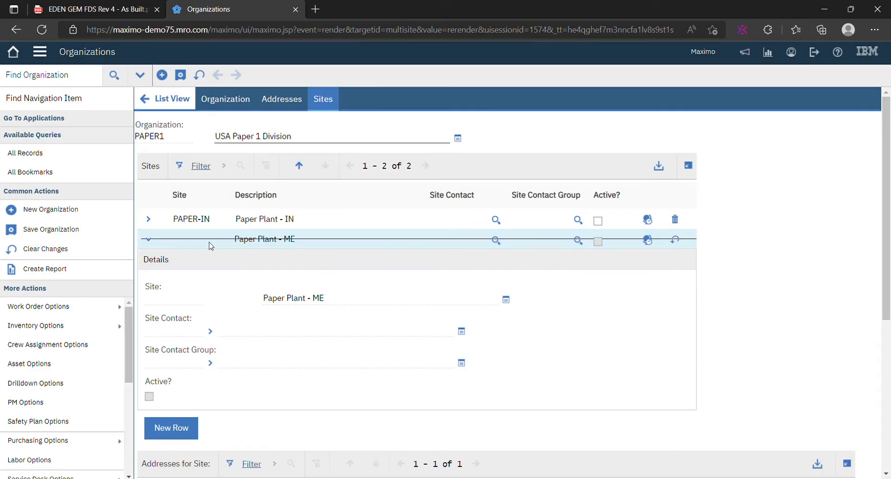
- Add replacement site PAPERME1 with description Paper Plant - Me
{"action": "left_click", "coordinate": [171, 429]}
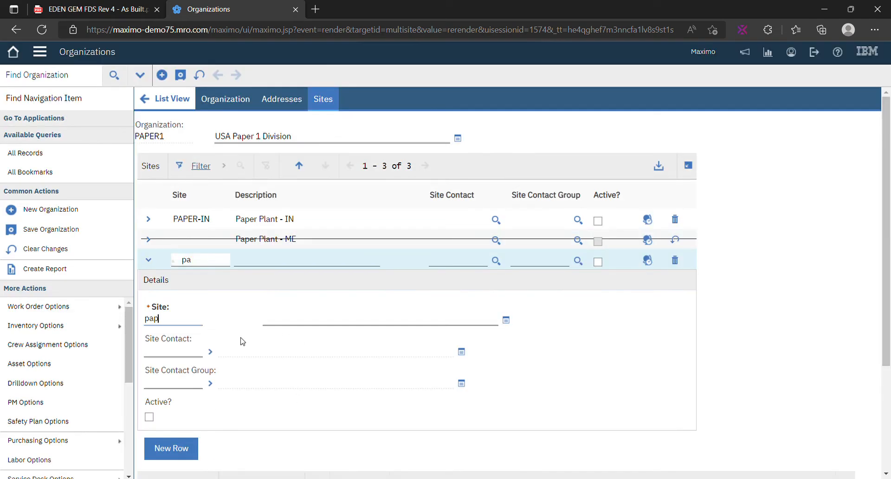
{"action": "type", "text": "PAPERME"}
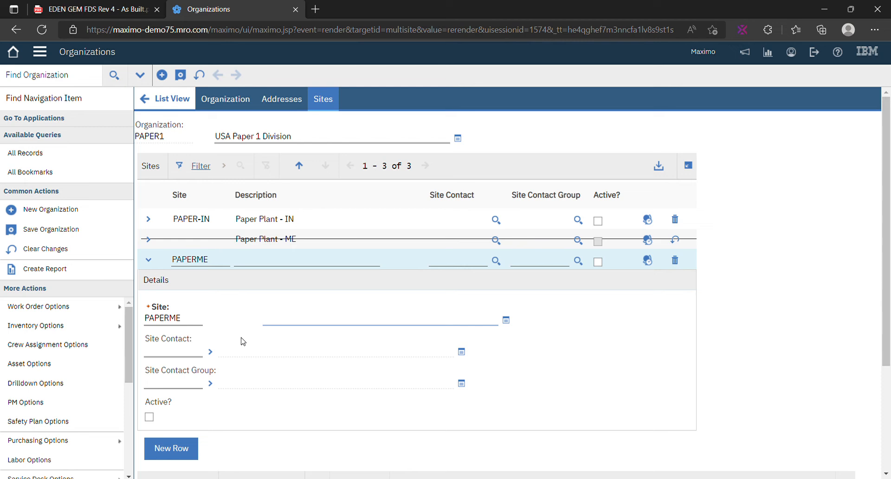
{"action": "type", "text": "Paper Plant - Me"}
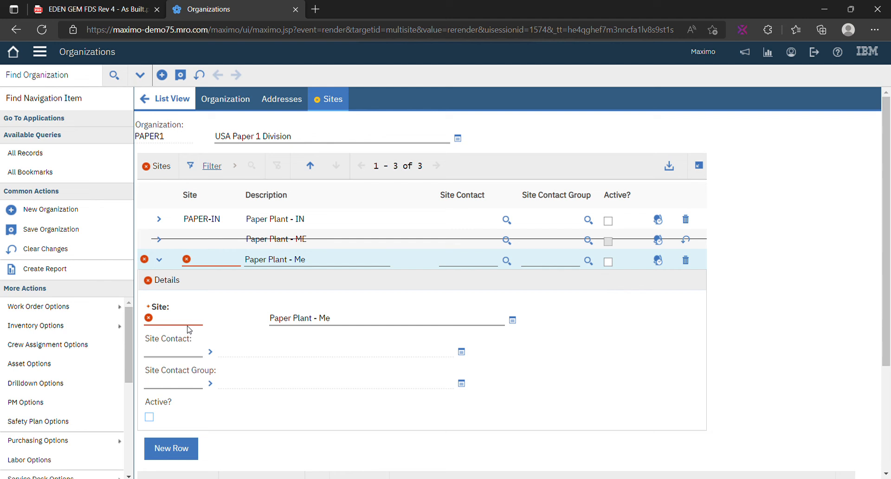
{"action": "type", "text": "p"}
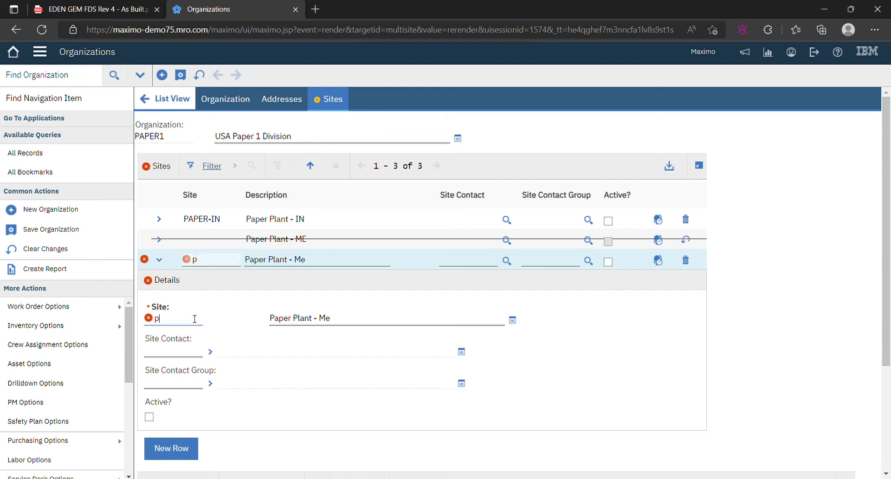
{"action": "type", "text": "aperme1"}
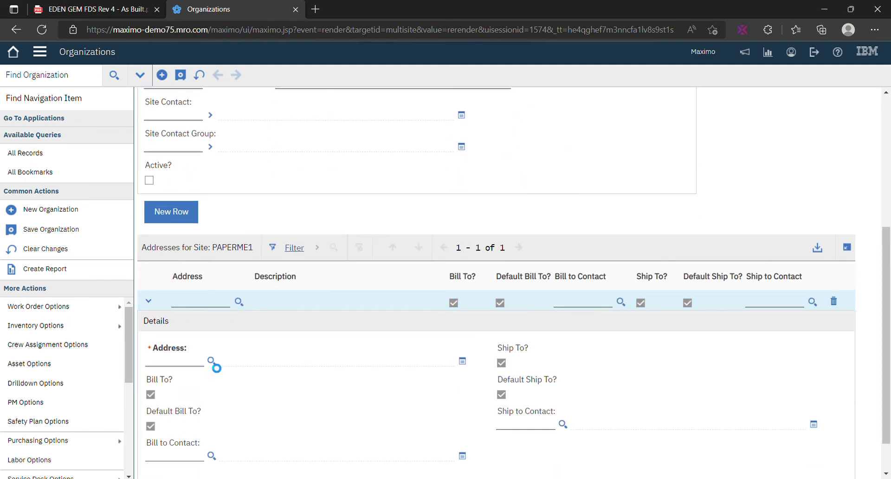
- Link address PAMESH to site PAPERME1 and save organization PAPER1
{"action": "left_click", "coordinate": [212, 361]}
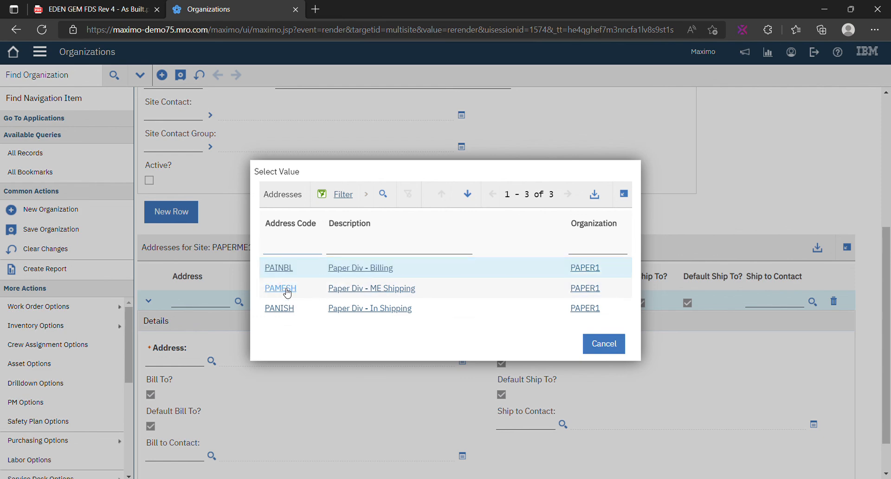
{"action": "left_click", "coordinate": [279, 288]}
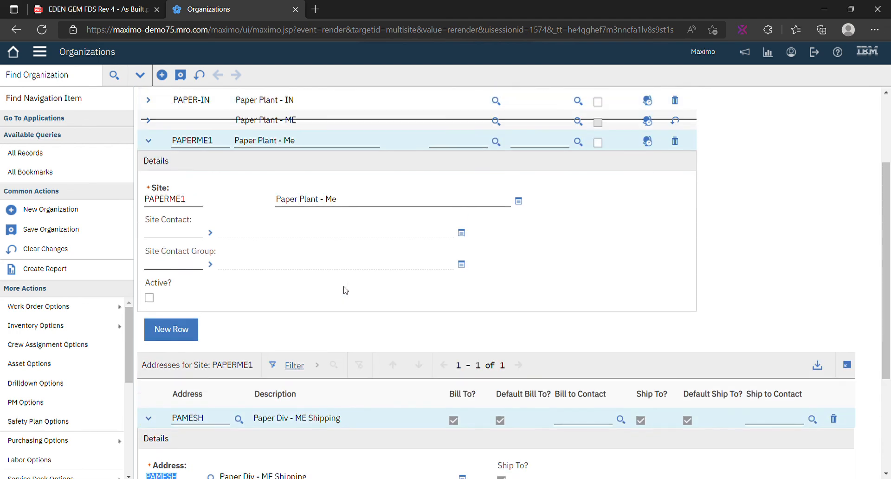
{"action": "scroll", "scroll_direction": "down", "scroll_amount": 3}
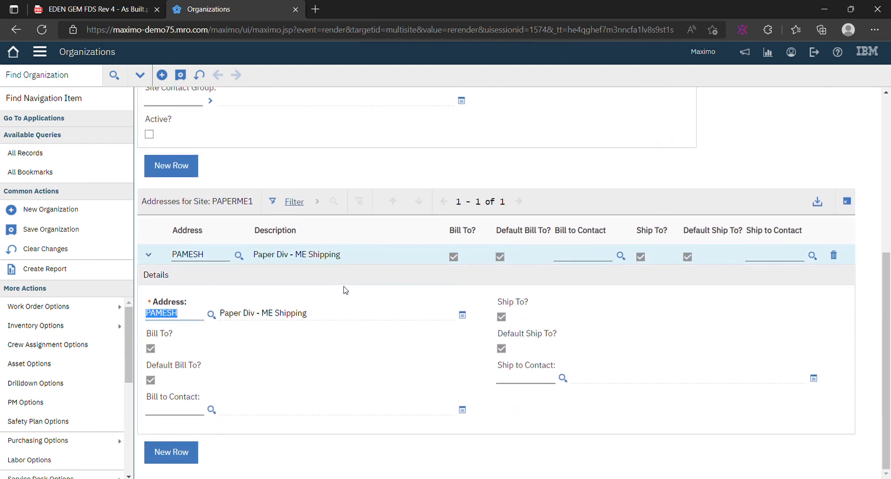
{"action": "left_click", "coordinate": [180, 74]}
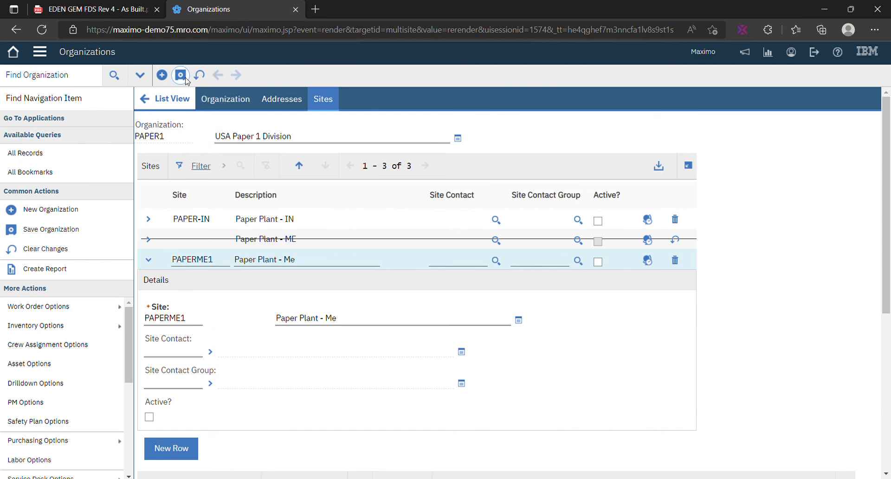
{"action": "left_click", "coordinate": [180, 74]}
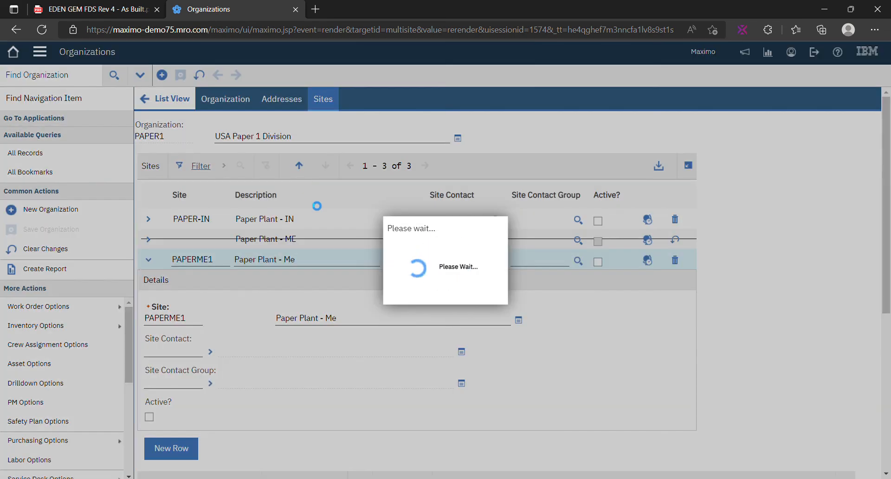